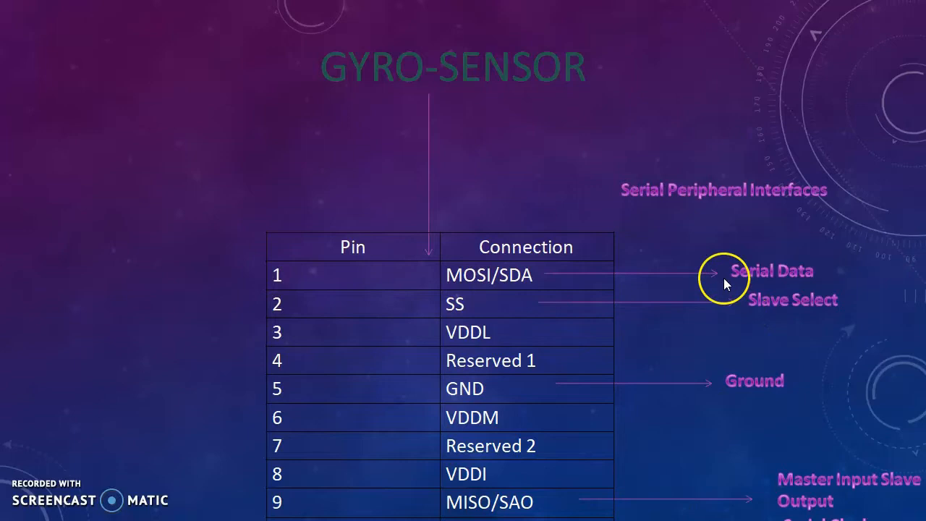
- Advance past the Google Sky Map App overview slide toward the phone recording
key(Right)
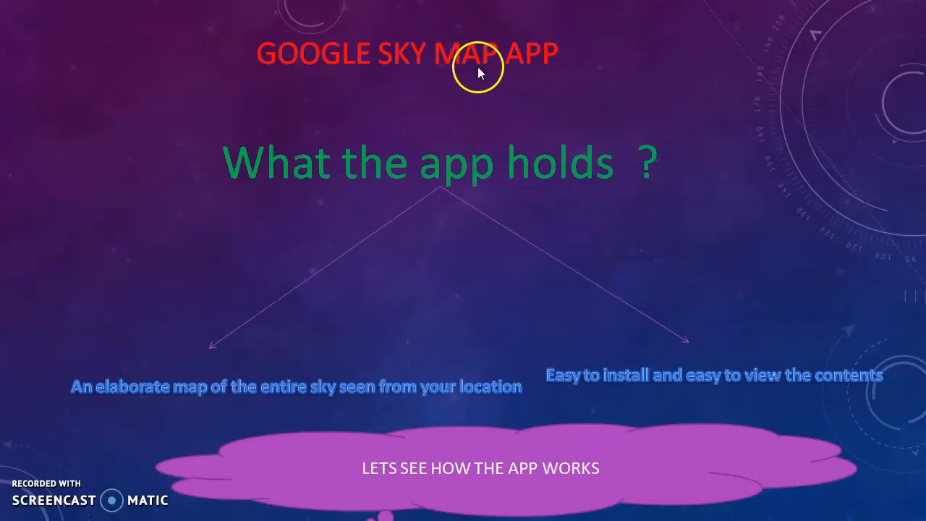
mouse_move(375, 173)
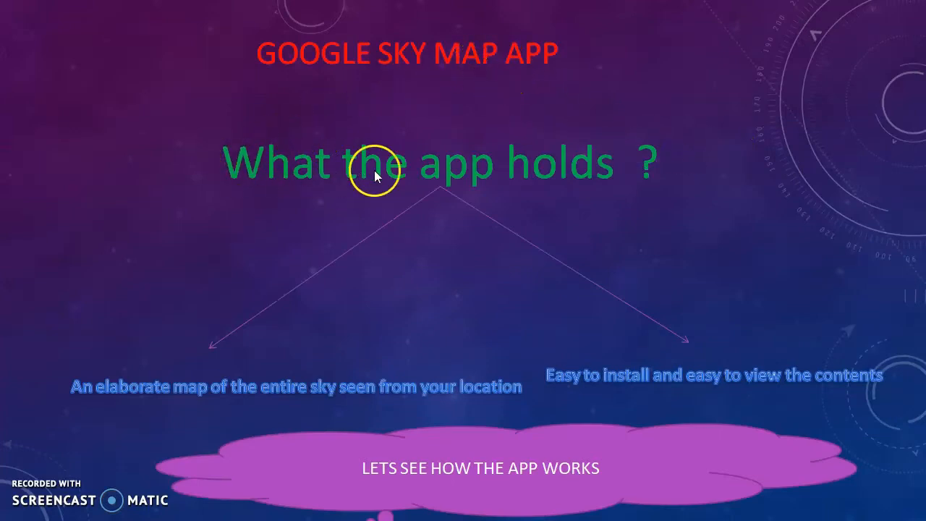
mouse_move(654, 398)
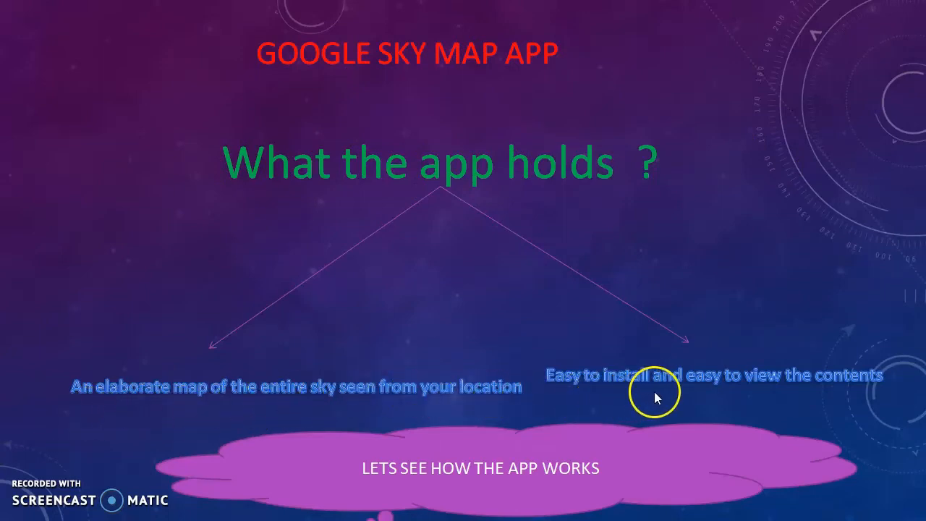
mouse_move(506, 471)
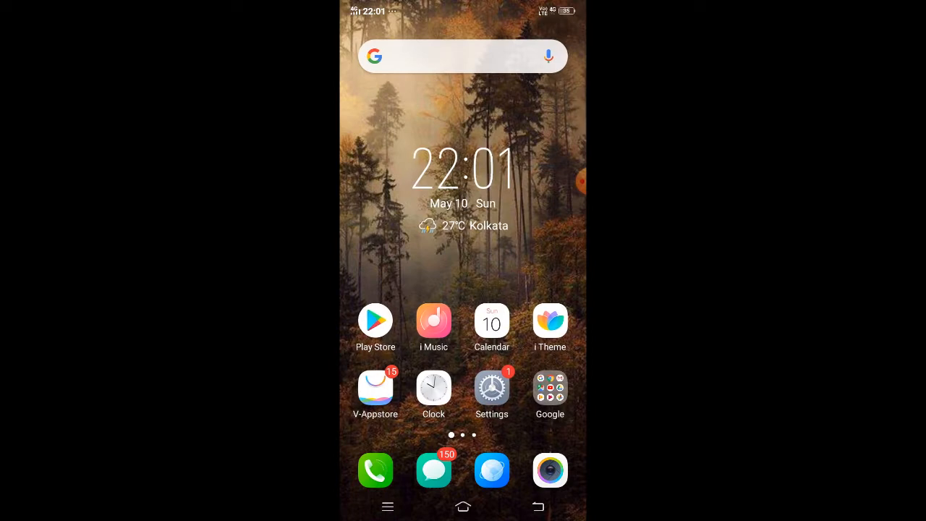
- Search the Play Store for 'sky map' and launch the installed Sky Map by Sky Map Devs
click(375, 321)
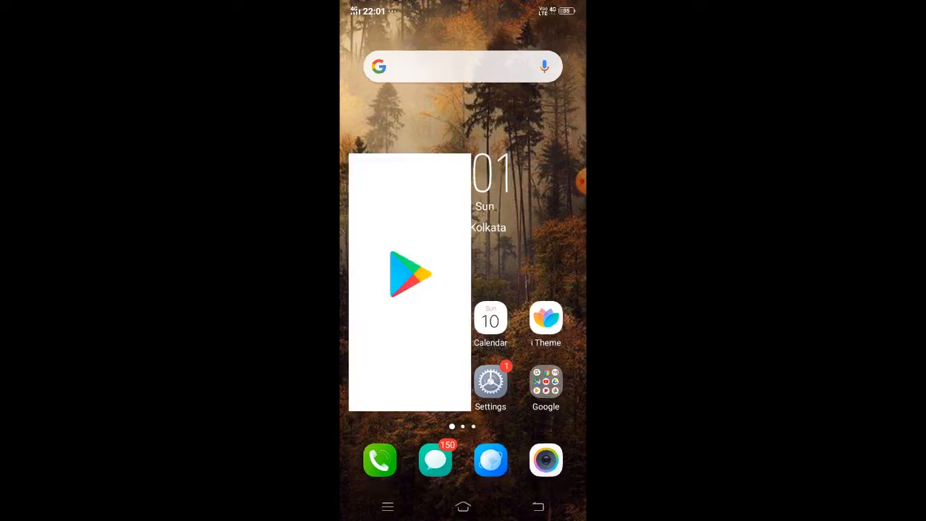
click(408, 273)
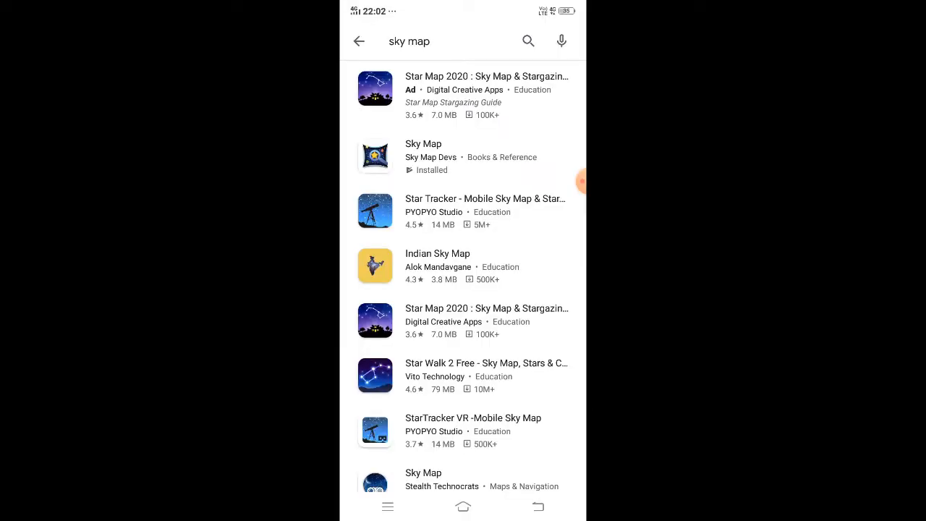
click(423, 156)
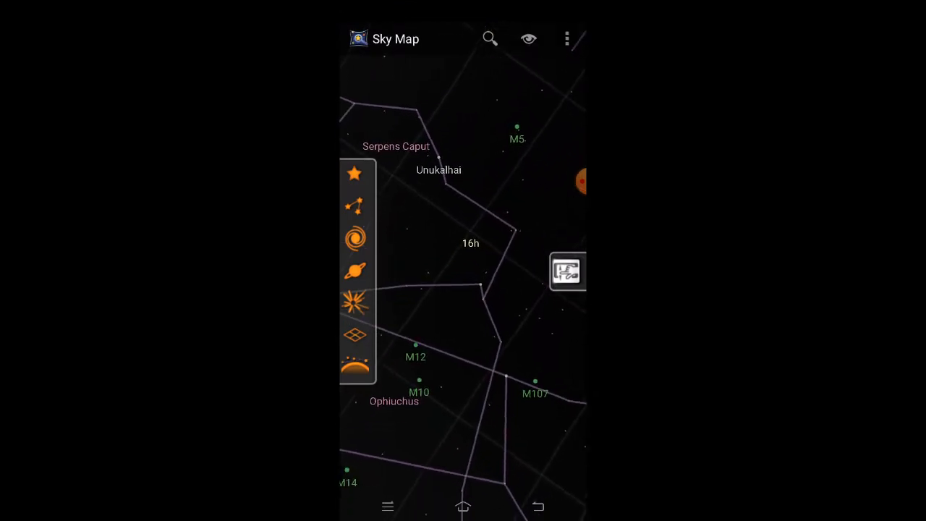
- Pan the star chart from Ophiuchus to Piscis Austrinus and Fomalhaut, then bring up the overflow menu
scroll(down, 3)
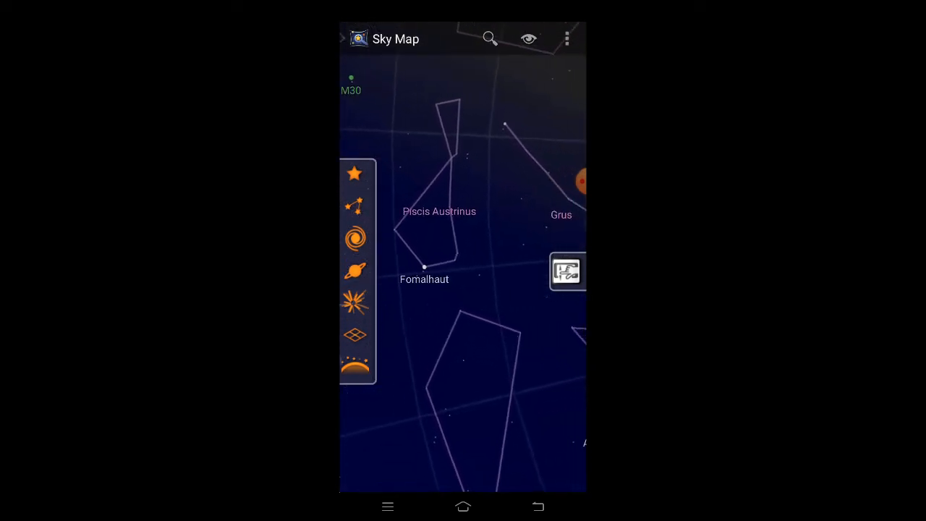
click(567, 37)
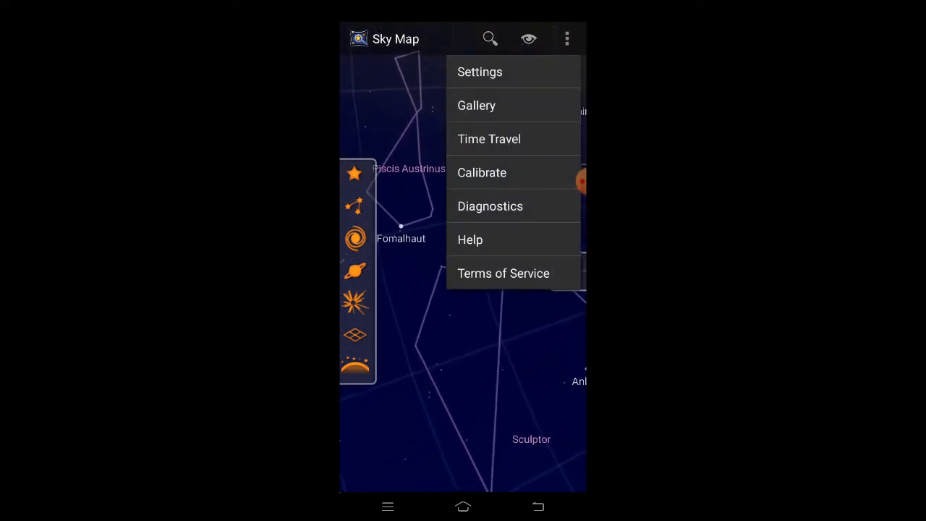
- Browse the Sky Map Gallery images through the Orion Nebula and Hubble Deep Field
click(481, 72)
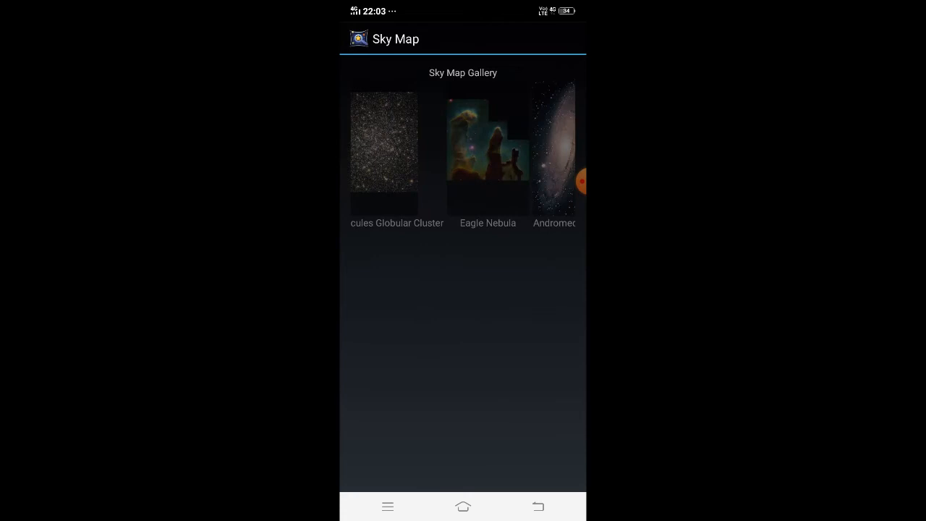
scroll(left, 3)
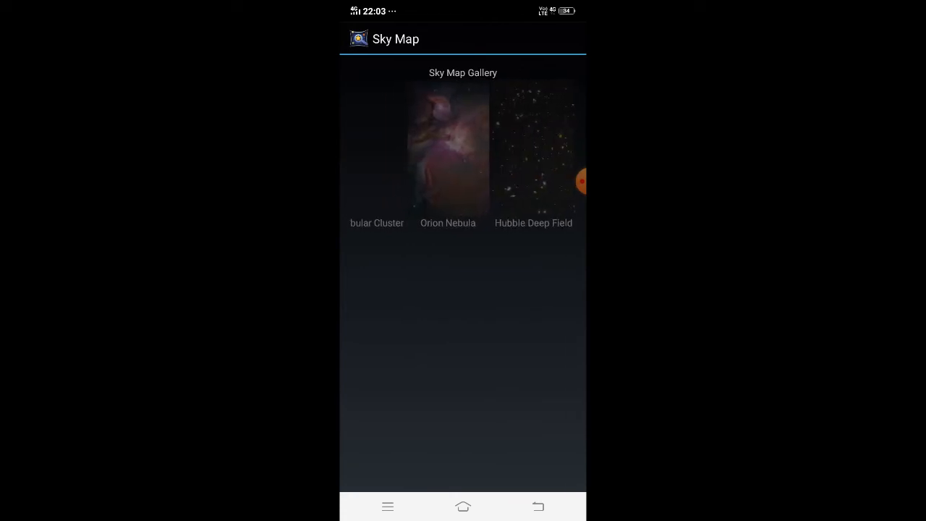
scroll(right, 3)
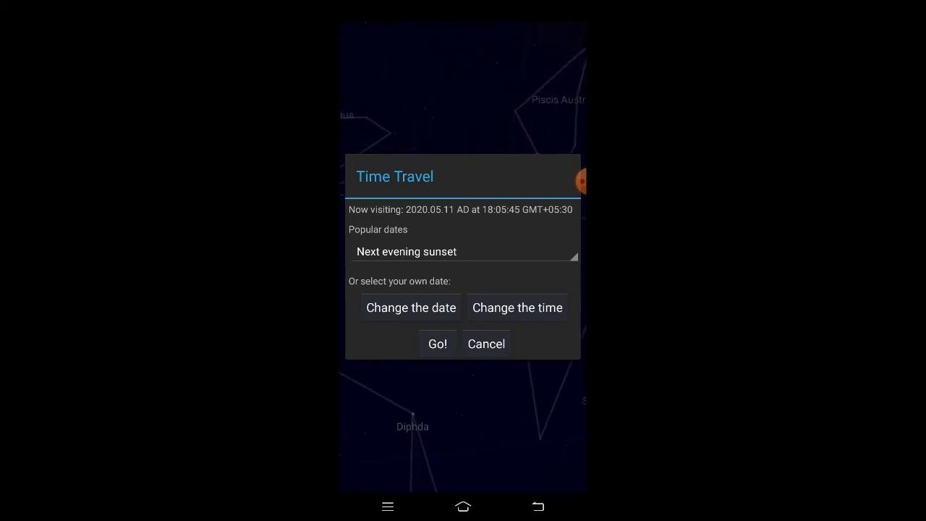
- Choose a Time Travel date option to view the sky at a future time
click(437, 344)
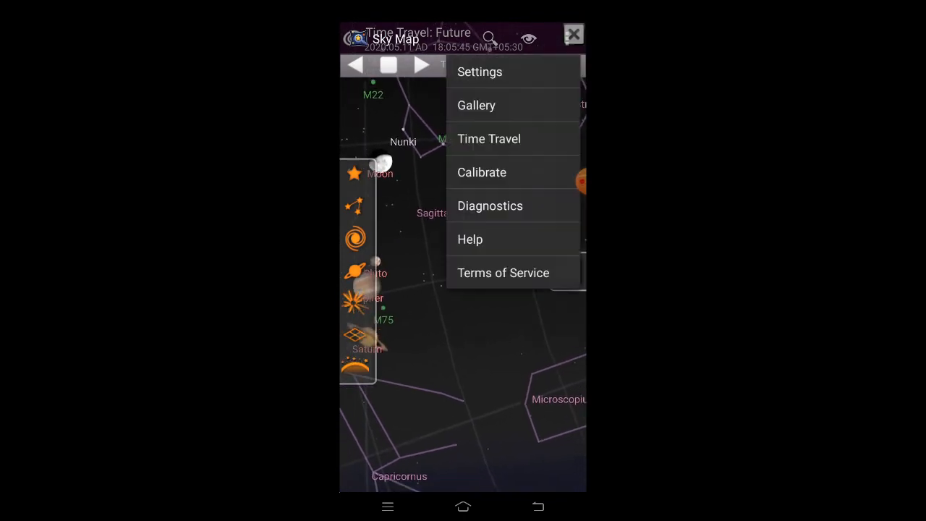
- Exit Time Travel back to the current sky and bring up the overflow menu again
click(573, 35)
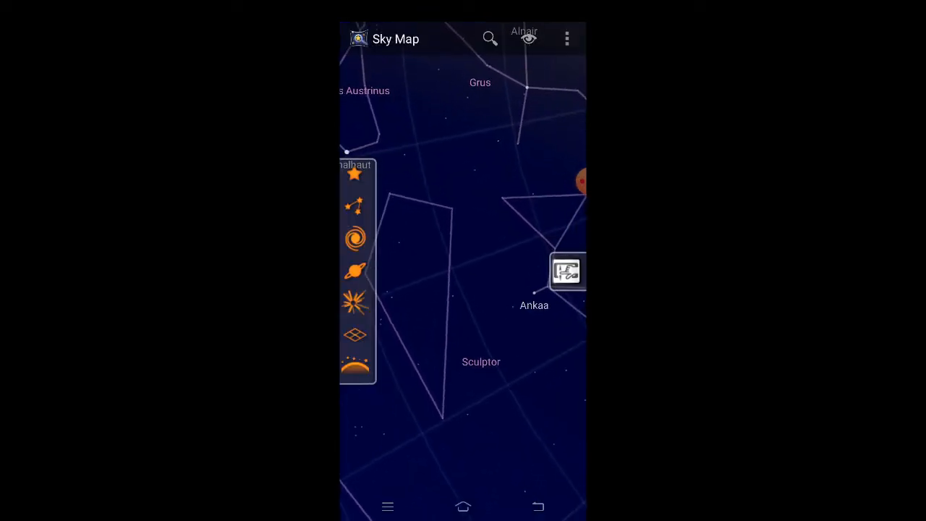
click(567, 38)
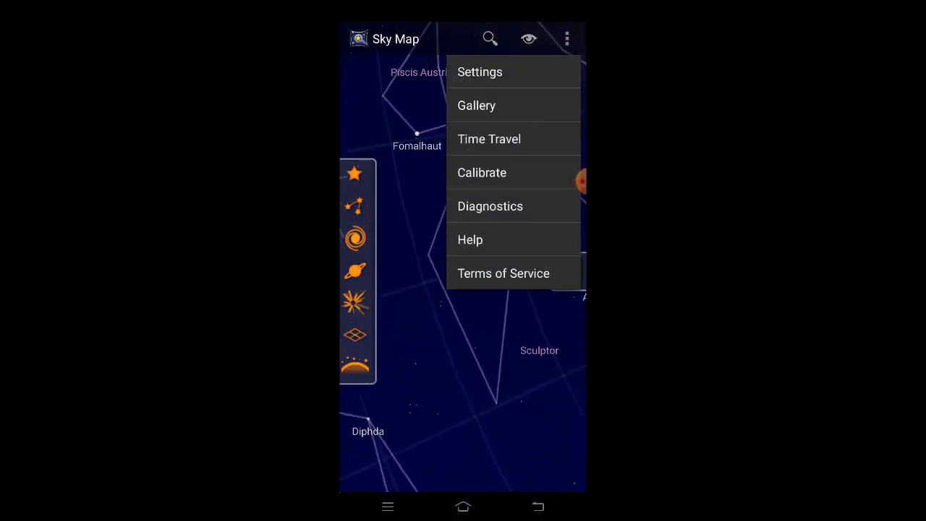
click(481, 172)
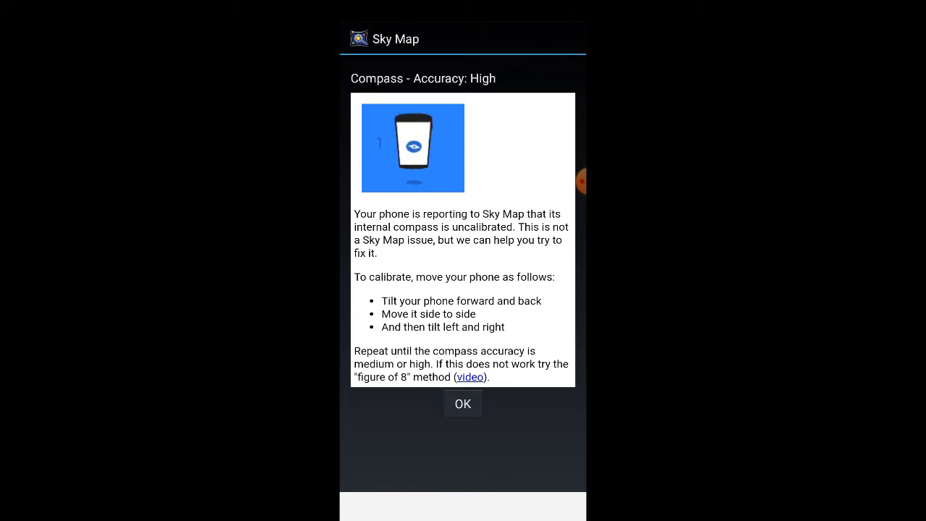
click(463, 403)
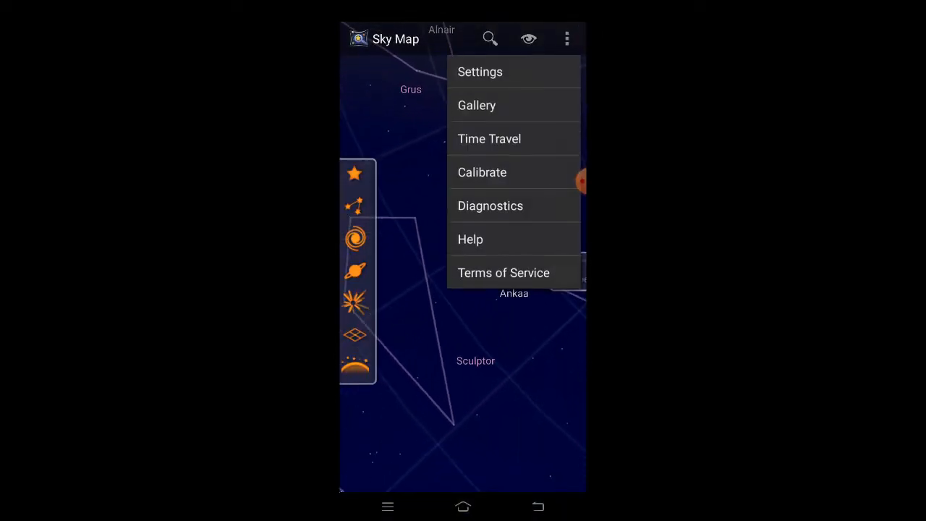
click(489, 206)
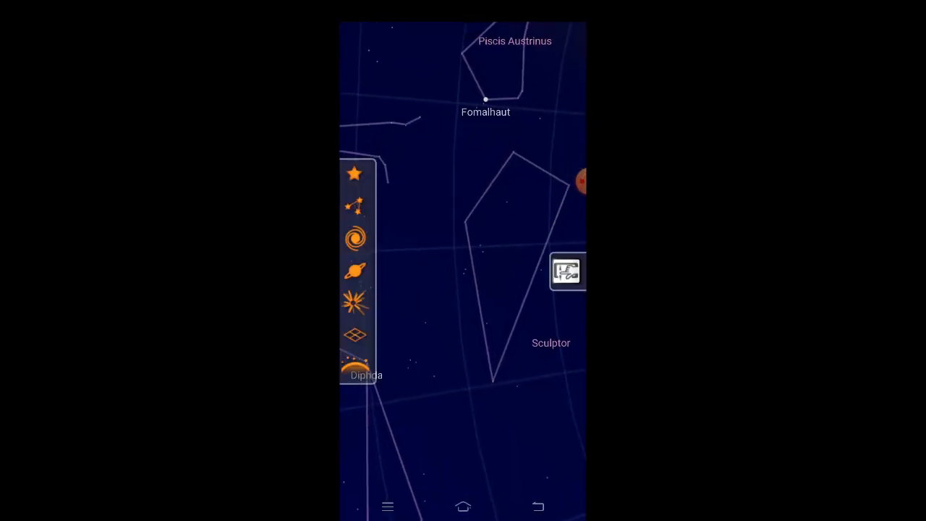
- Bring up the Search the Sky field over the star chart near Fomalhaut and Sculptor
click(567, 37)
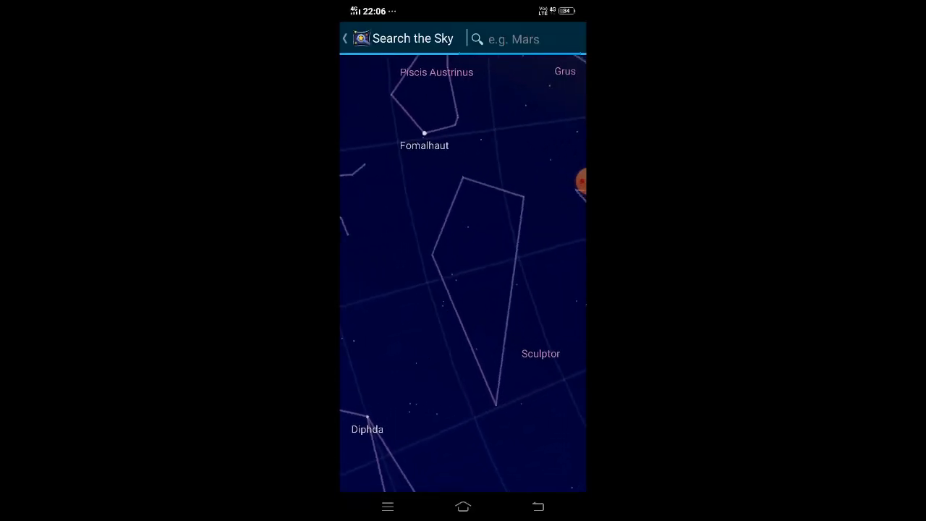
- Search the sky for Betelgeuse, follow the pointing arrow, then close the guided search
click(520, 39)
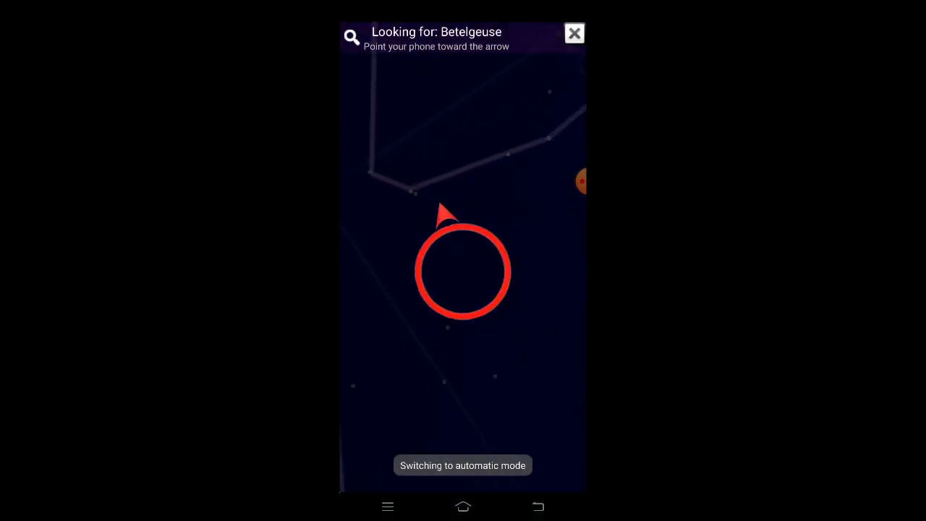
click(573, 33)
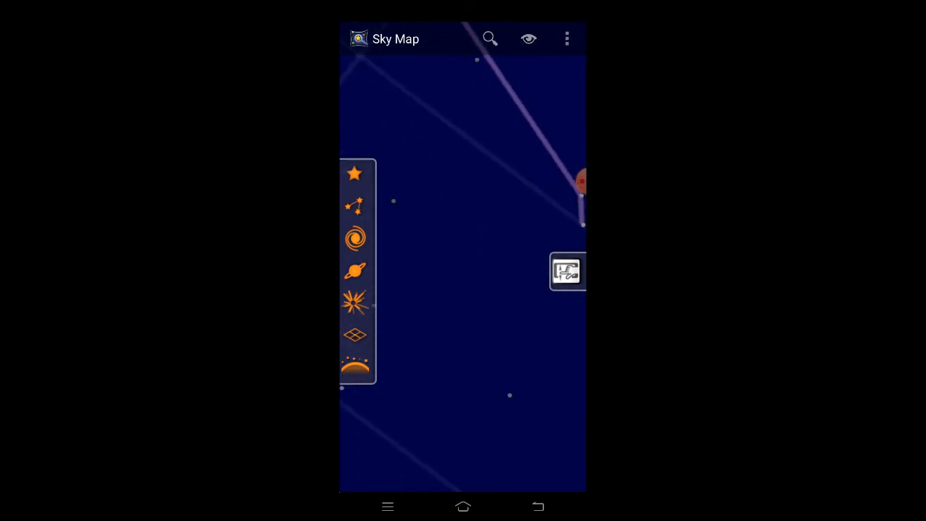
- Select Jupiter from the Gallery and start Find in sky to get a pointing arrow toward it
click(567, 38)
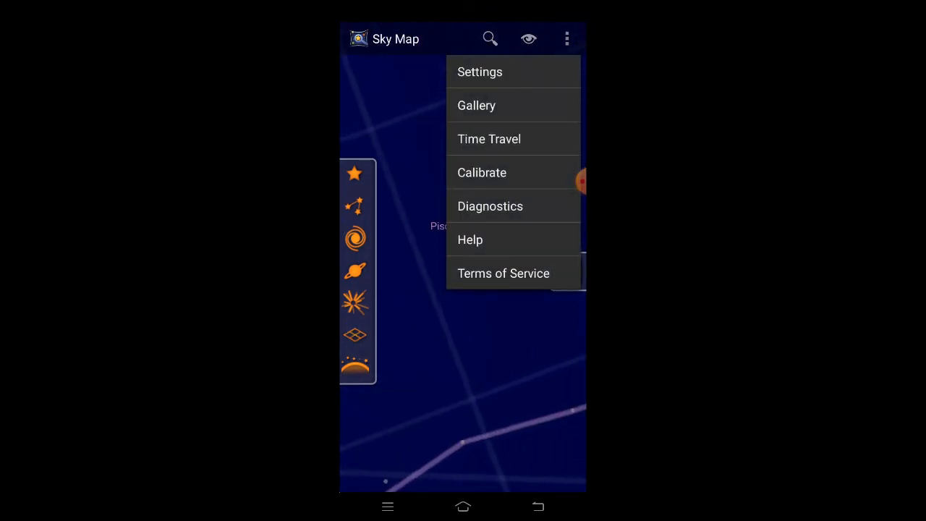
click(476, 104)
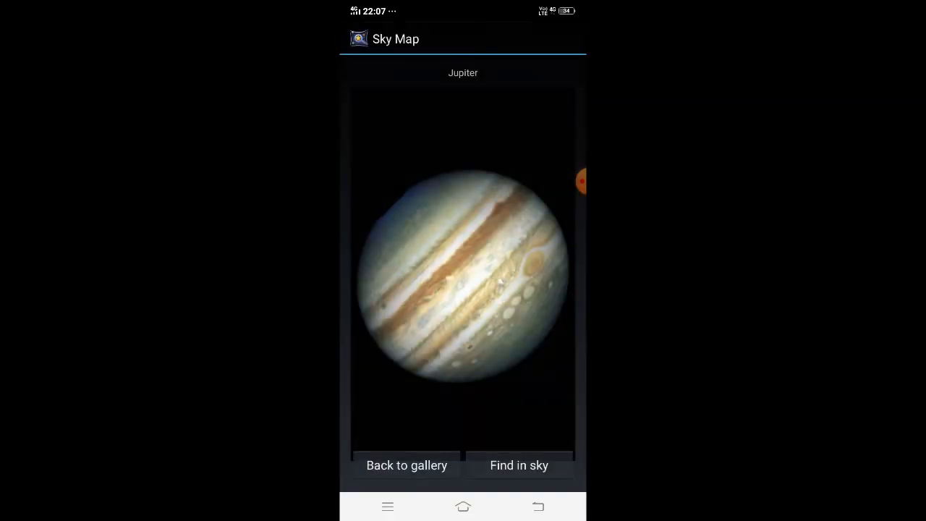
click(518, 466)
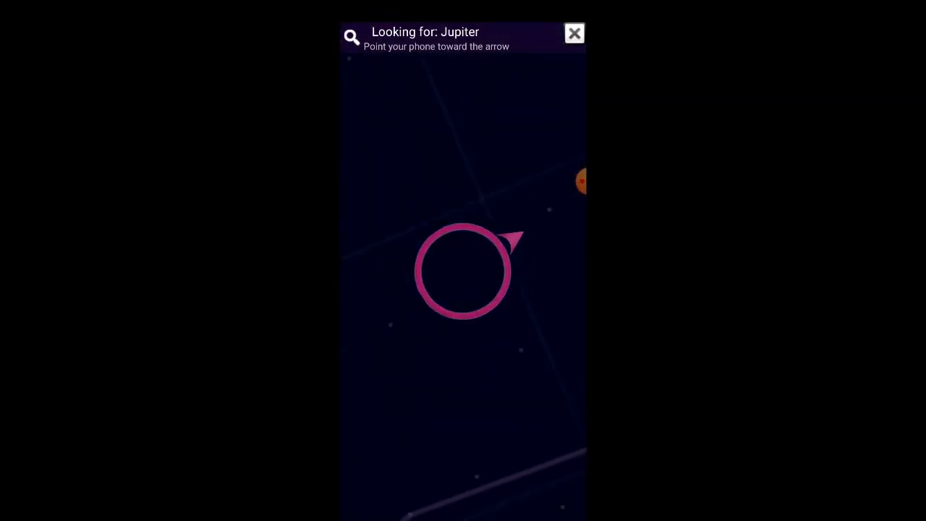